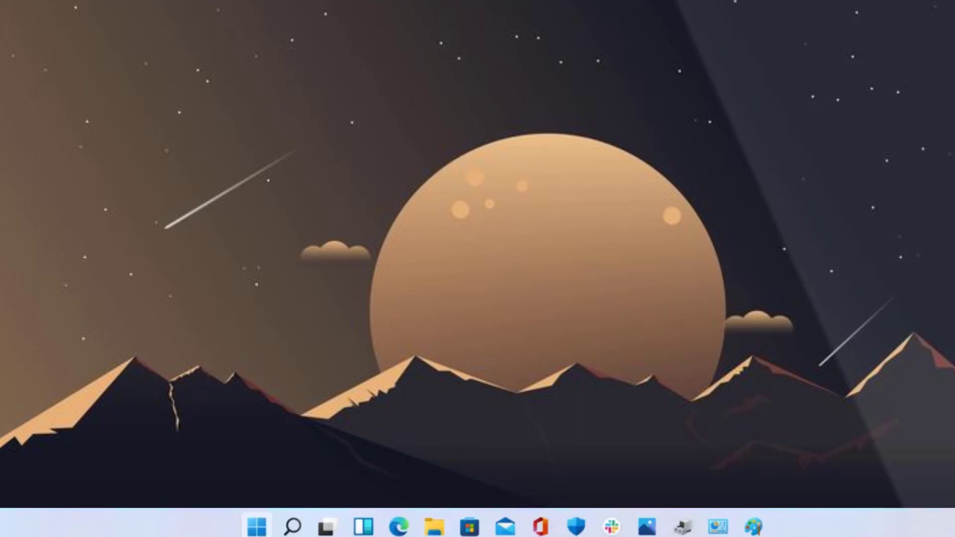
# - Launch Riot Client with administrator rights from the All apps list via its More menu
pyautogui.click(258, 523)
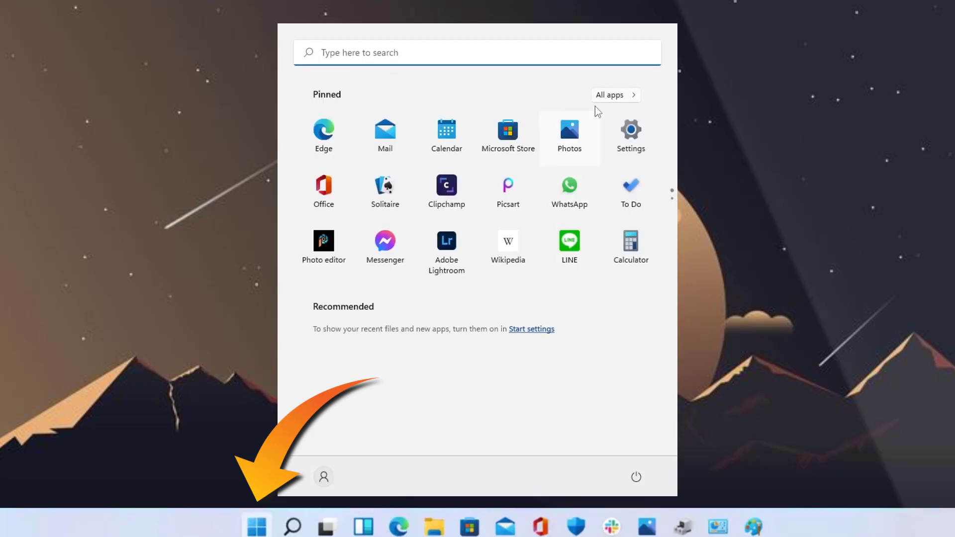
pyautogui.click(615, 95)
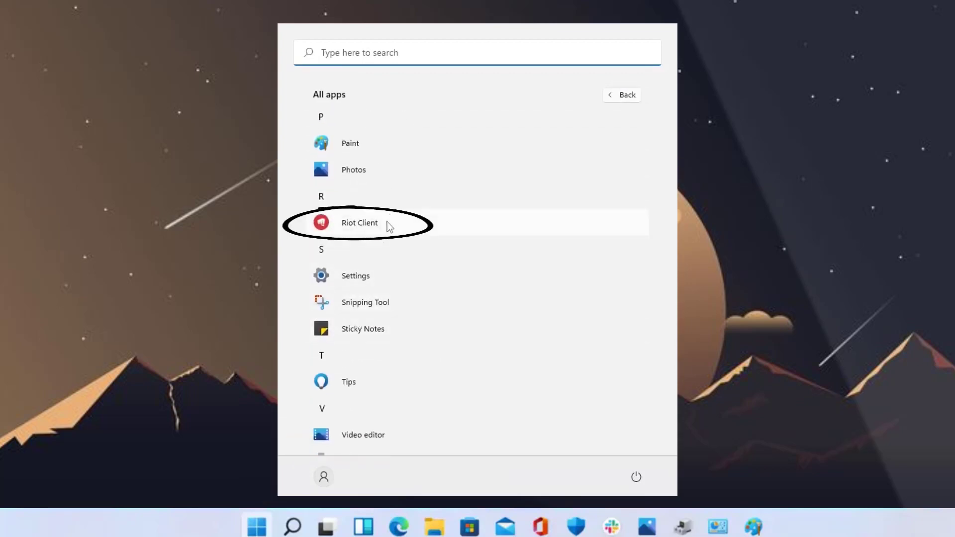
pyautogui.rightClick(359, 222)
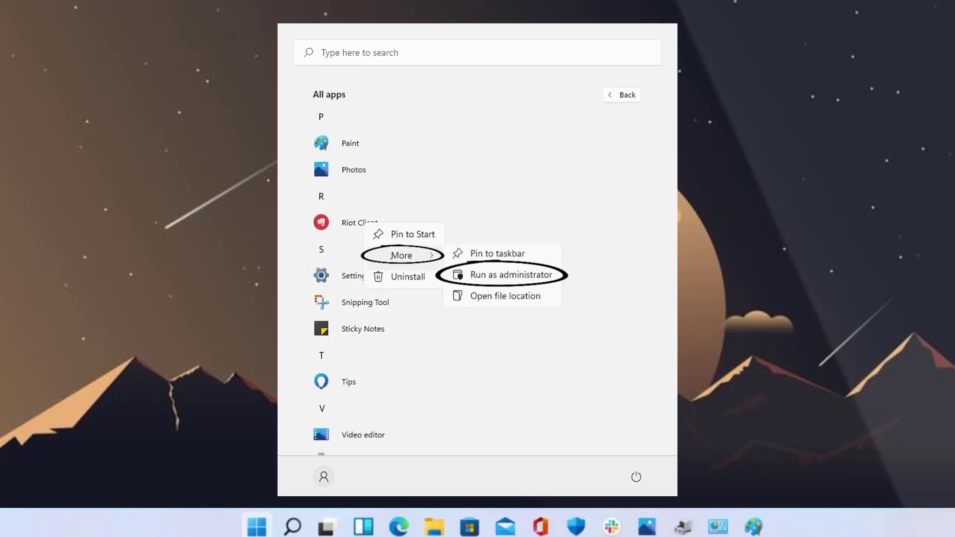
pyautogui.click(503, 274)
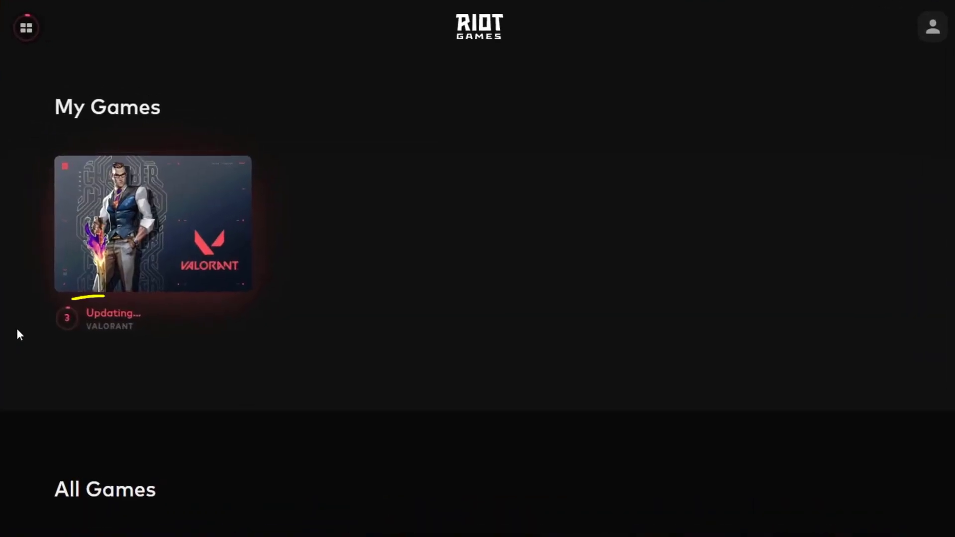